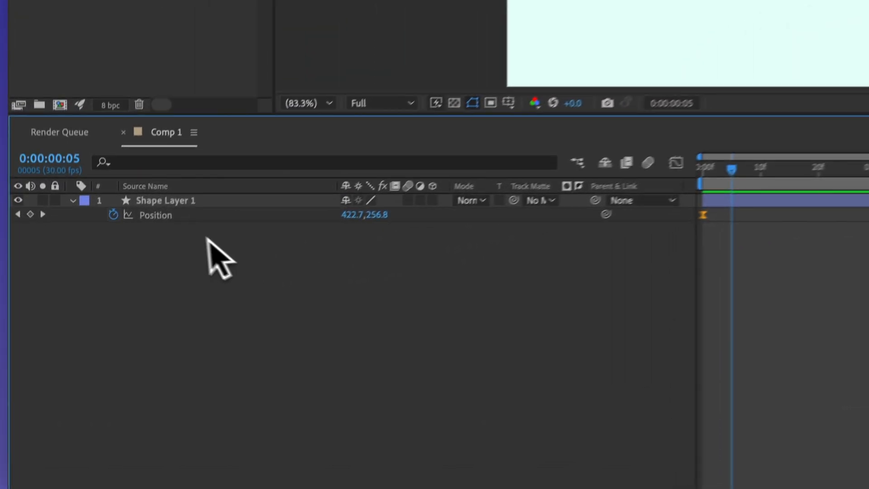
Split Shape Layer 1's Position into X and Y tracks with XPLODE!, keeping labelled keyframes.
{"action": "right_click", "coordinate": [156, 215]}
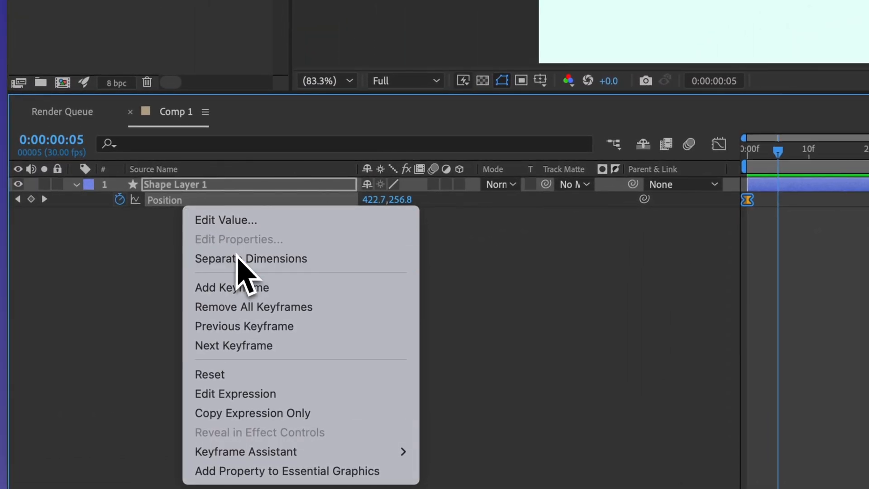
{"action": "left_click", "coordinate": [250, 258]}
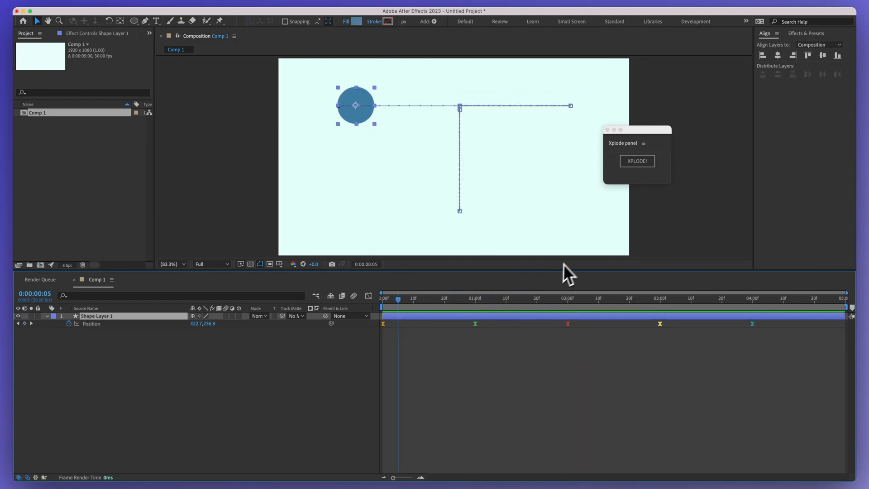
{"action": "left_click", "coordinate": [637, 161]}
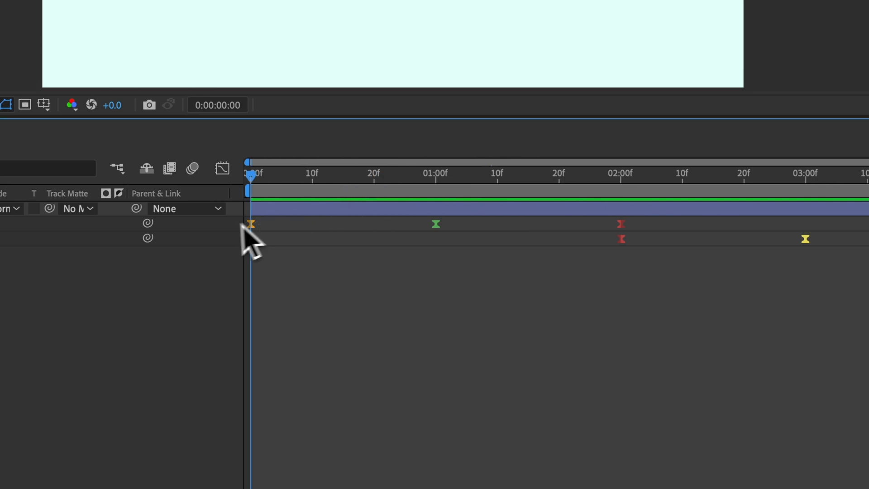
{"action": "mouse_move", "coordinate": [285, 263]}
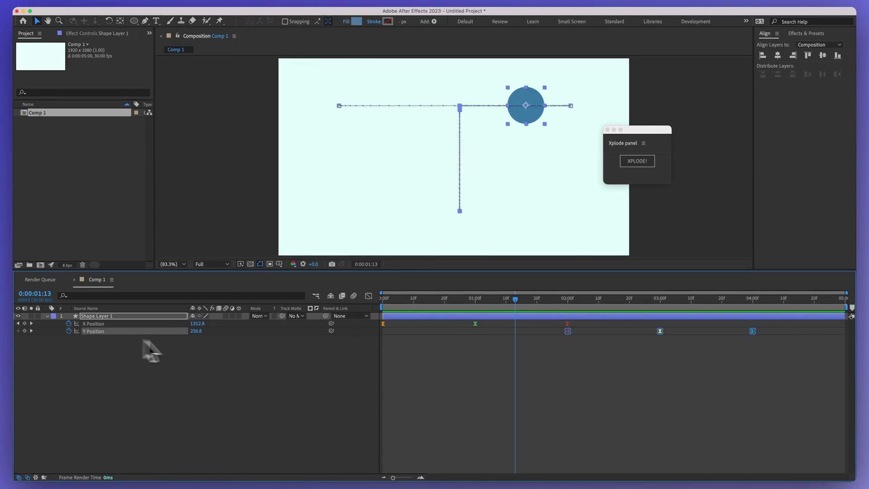
{"action": "left_click", "coordinate": [651, 299]}
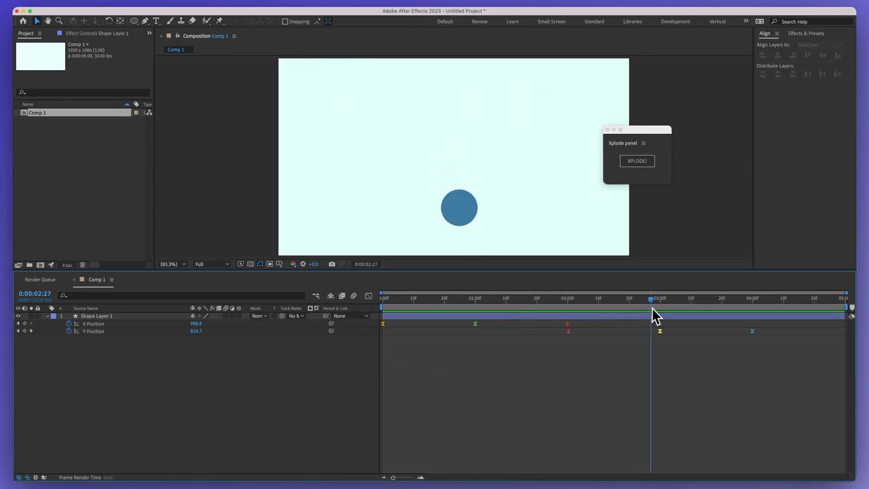
{"action": "left_click_drag", "start_coordinate": [651, 299], "coordinate": [659, 299]}
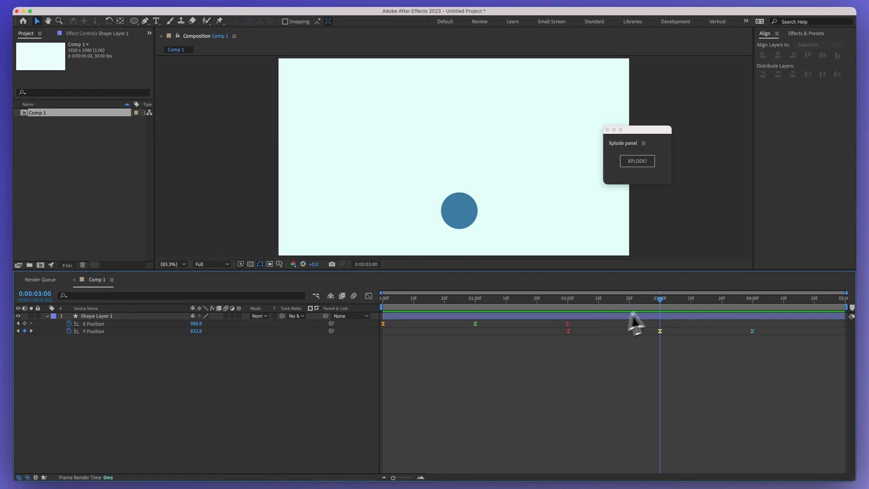
{"action": "left_click_drag", "start_coordinate": [659, 298], "coordinate": [672, 299]}
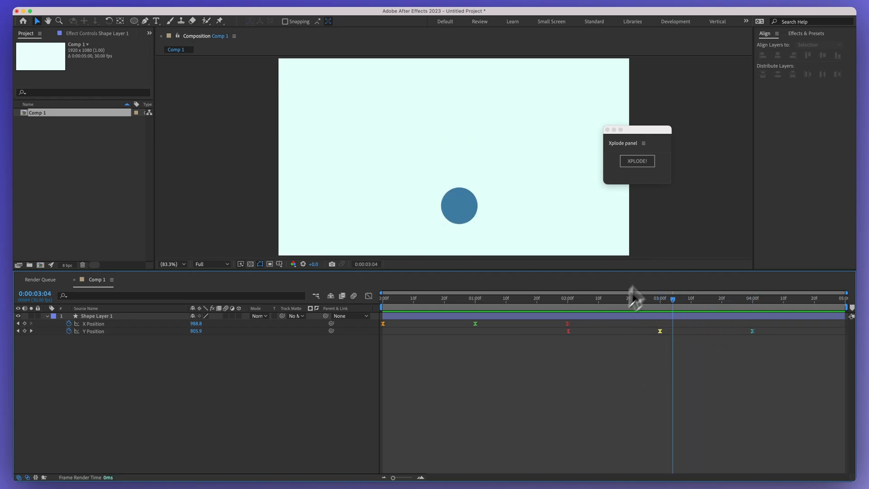
{"action": "mouse_move", "coordinate": [629, 137]}
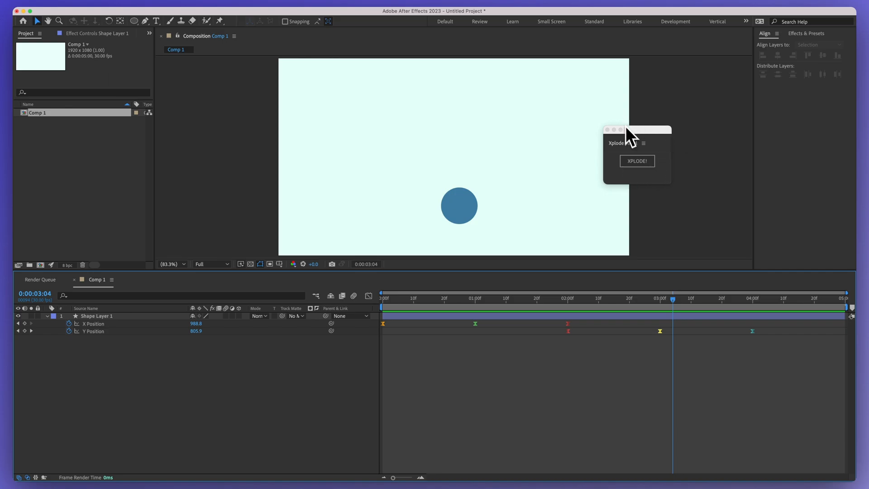